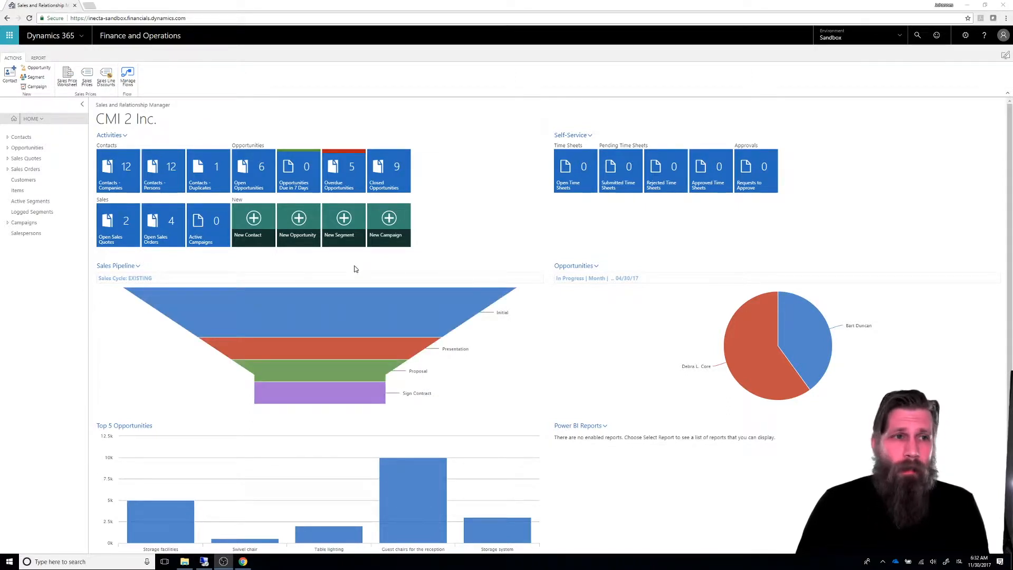
mouse_move(268, 137)
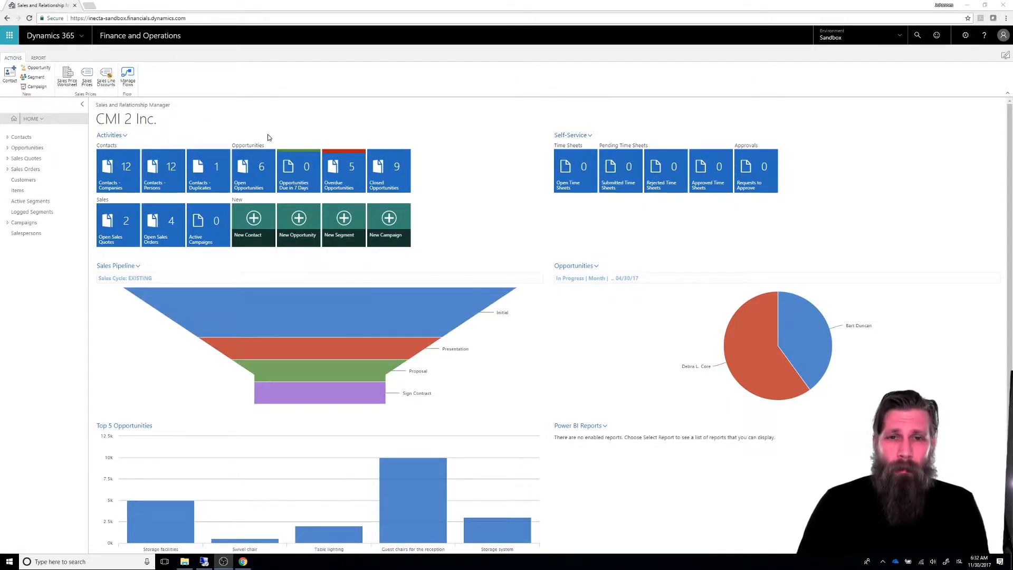
mouse_move(489, 197)
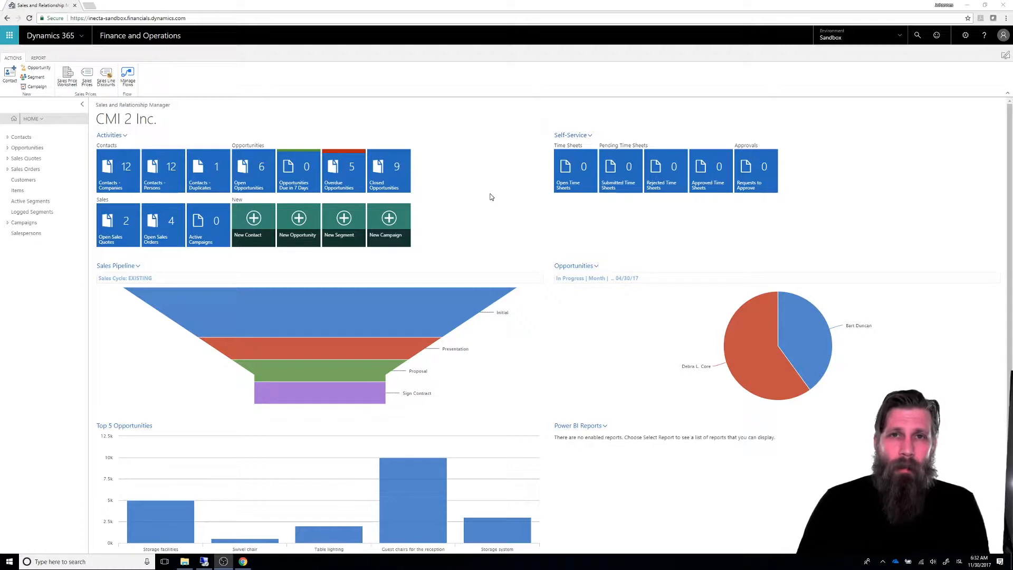
mouse_move(471, 218)
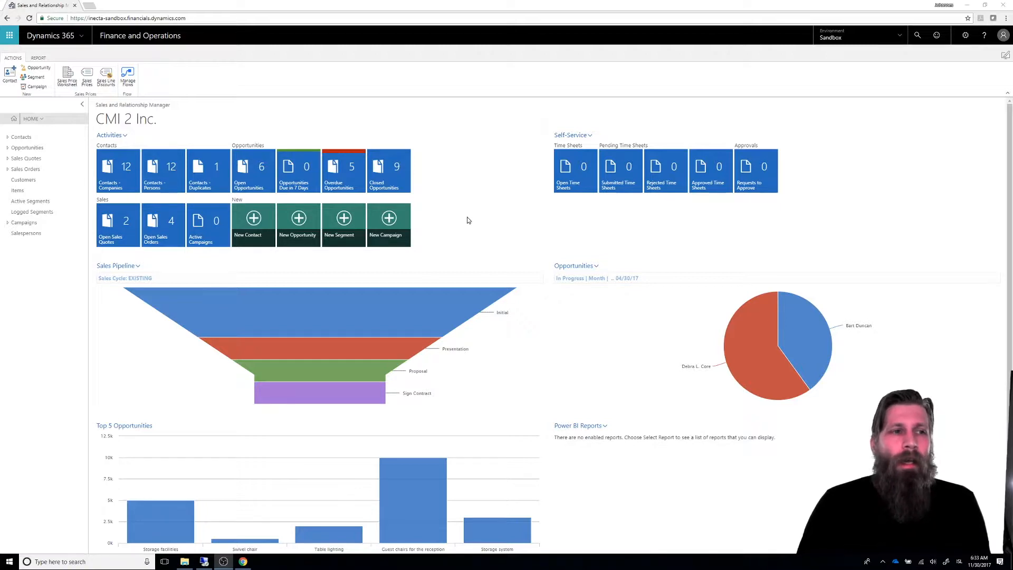
mouse_move(626, 246)
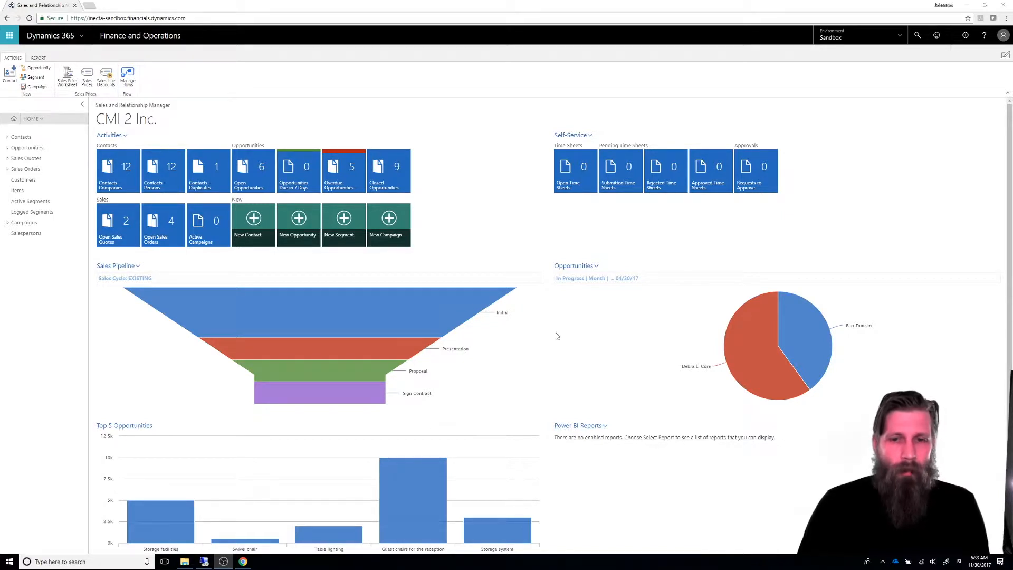
mouse_move(449, 179)
text(mailing group)
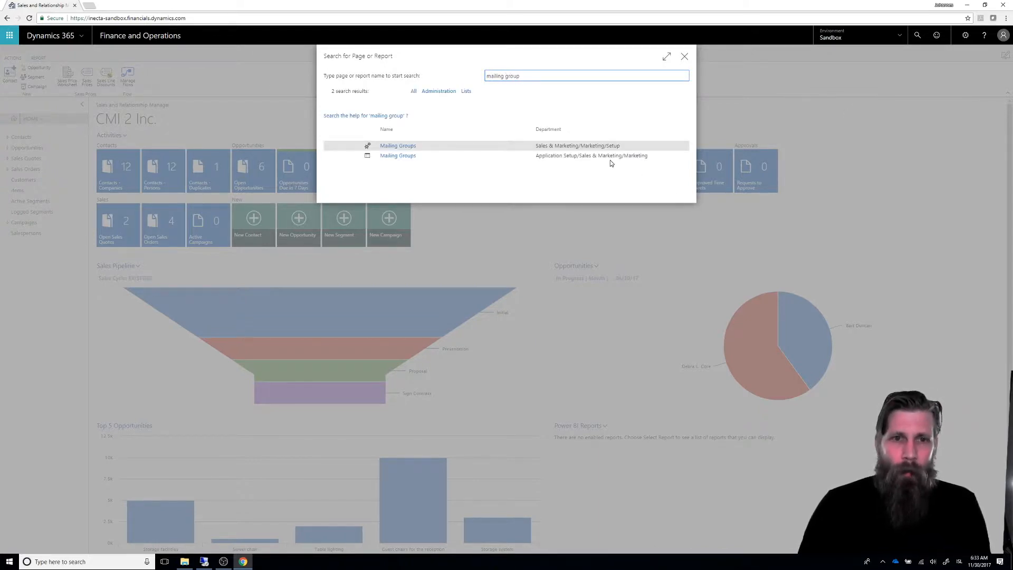
- Open the Mailing Groups setup page listing X-CARD and X-GIFT
click(398, 146)
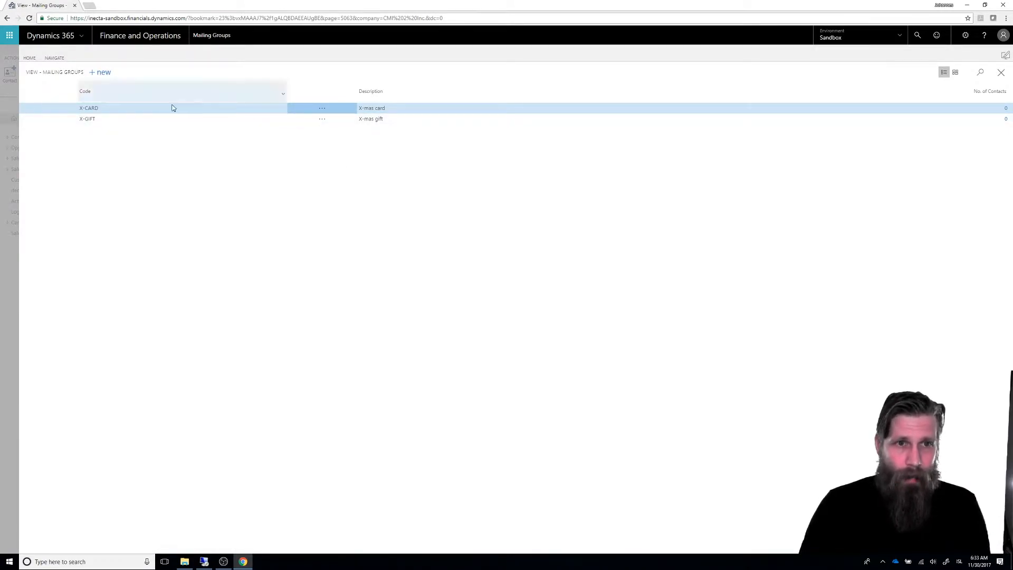
- Create and save mailing group HOLIDAY-G with description 'Holiday Gift'
click(101, 72)
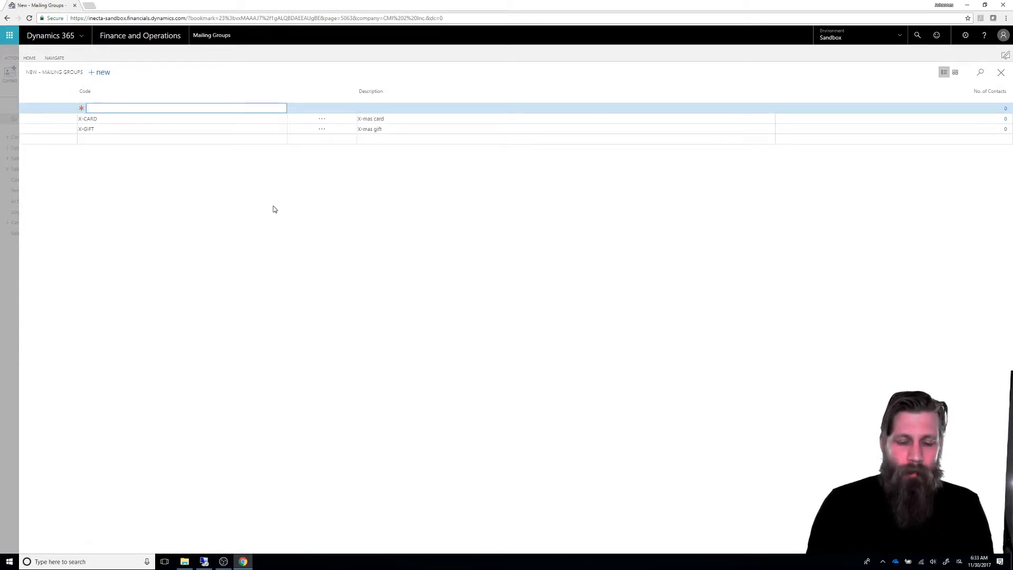
text(holiday)
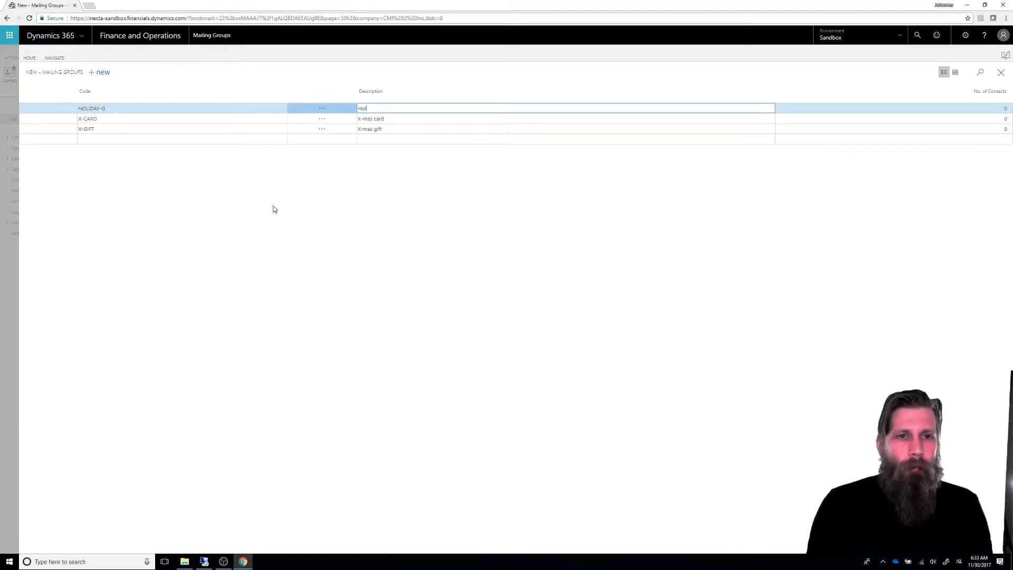
text(Holiday Gift)
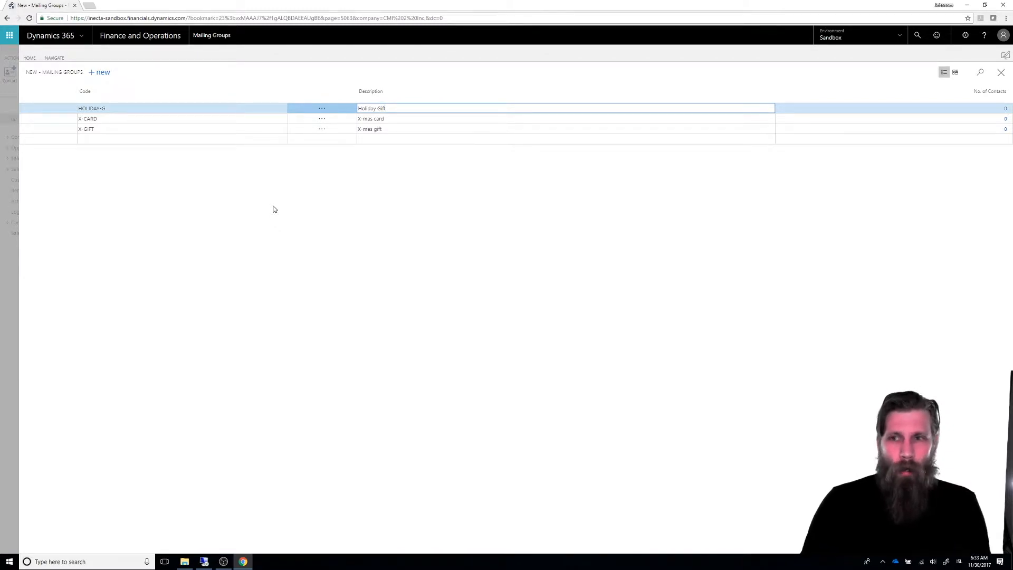
click(87, 119)
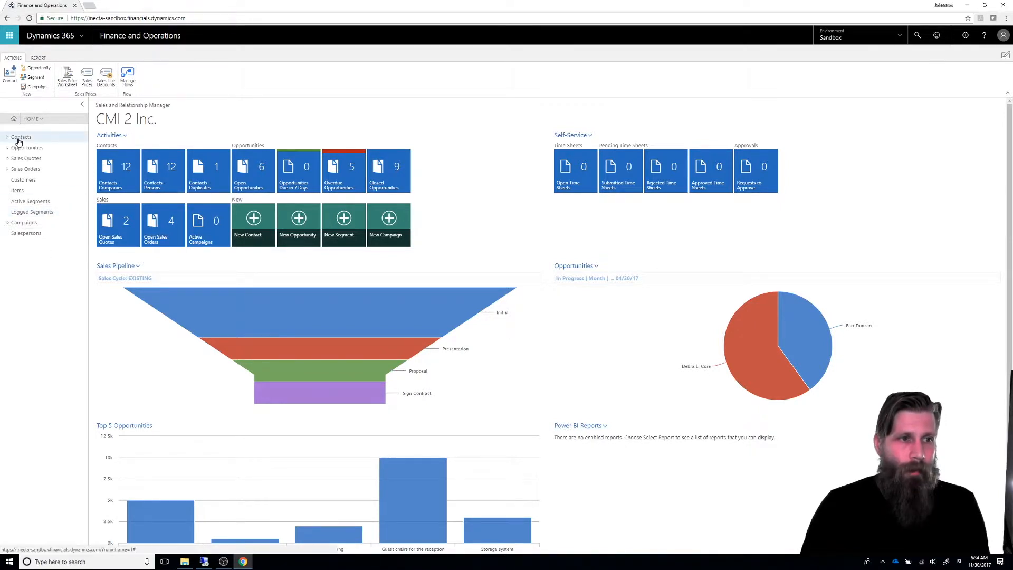
mouse_move(20, 138)
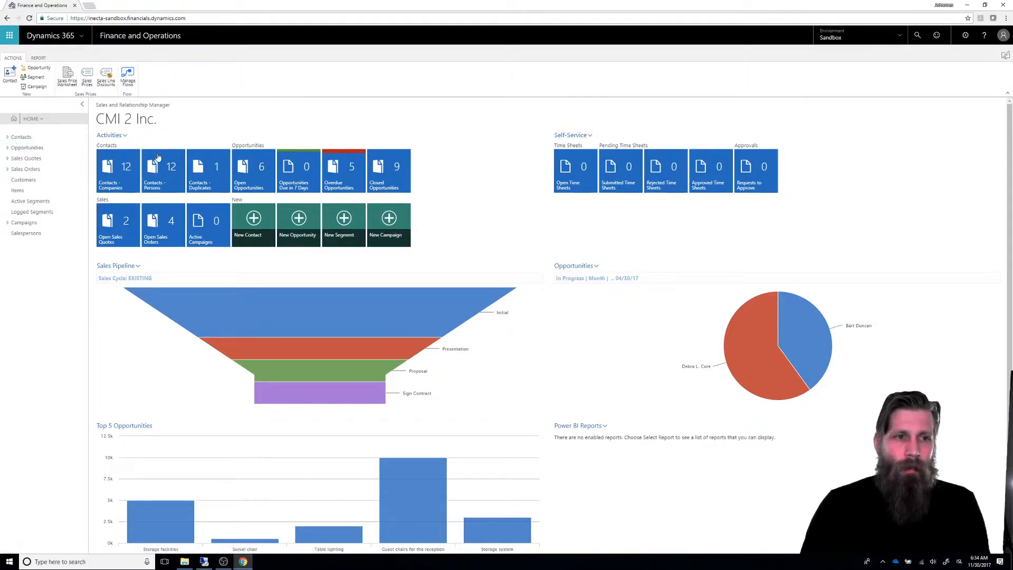
mouse_move(397, 133)
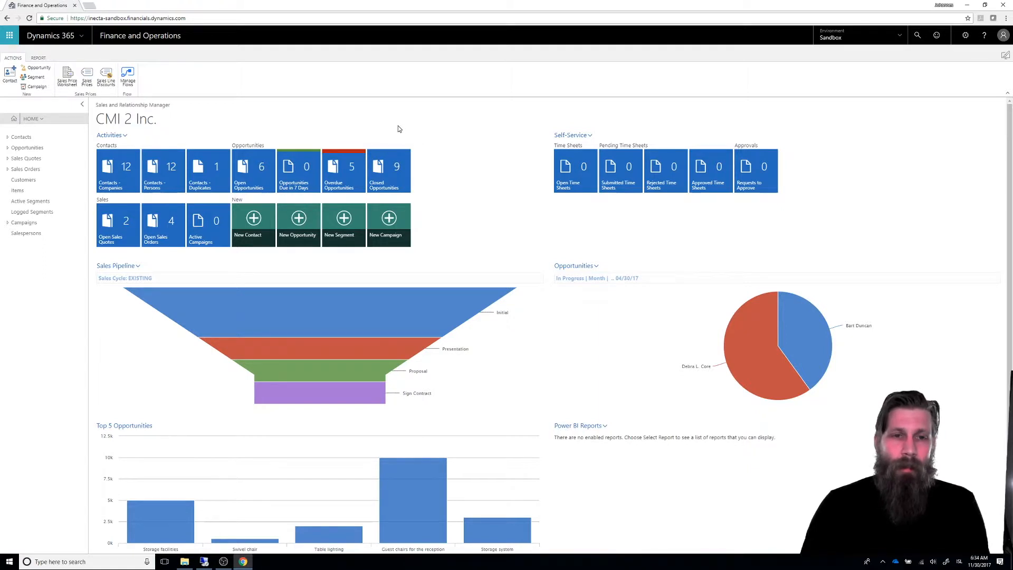
mouse_move(179, 178)
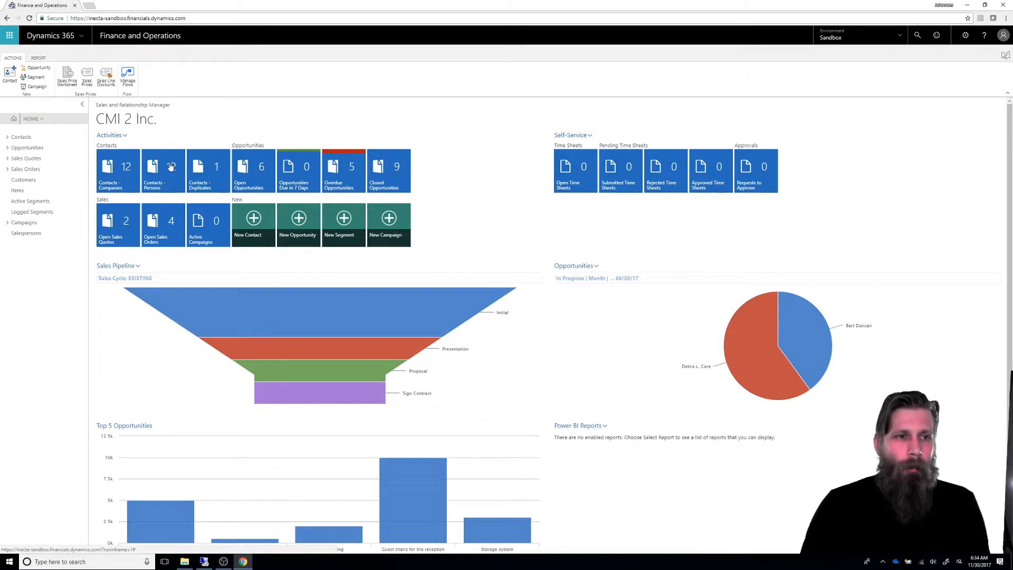
- Open the Contacts - Persons list from the dashboard tile
click(162, 167)
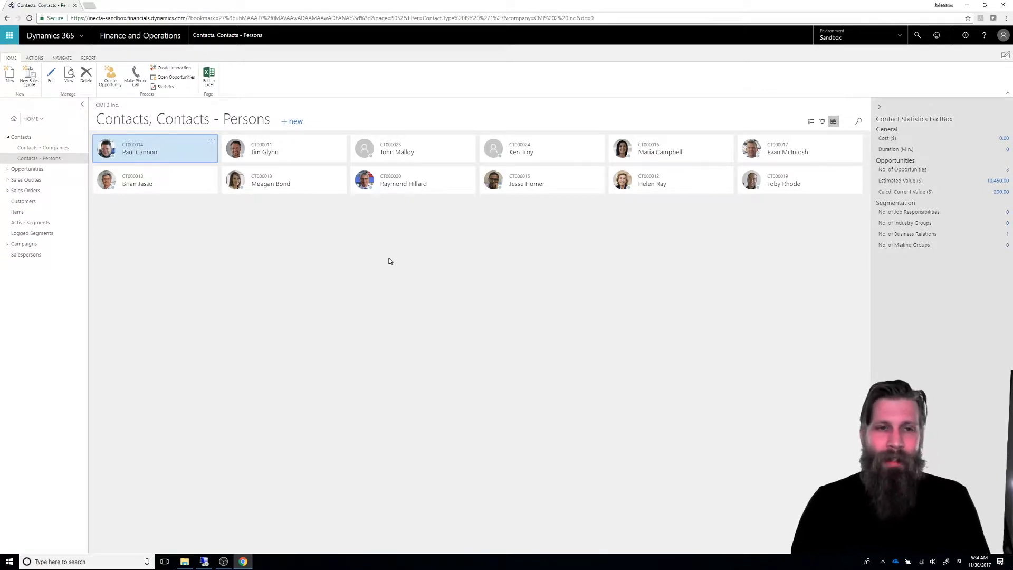
mouse_move(382, 264)
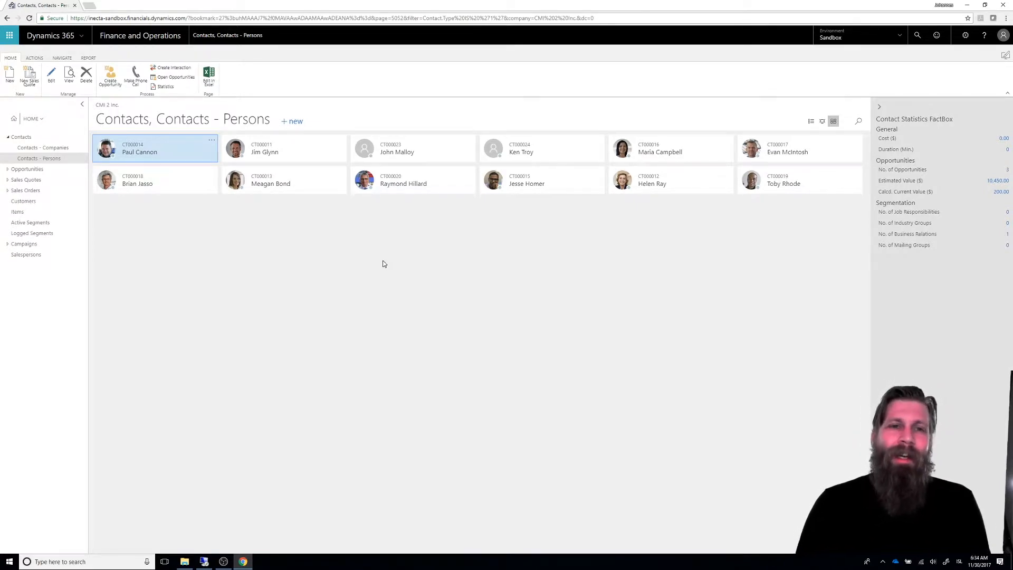
mouse_move(361, 260)
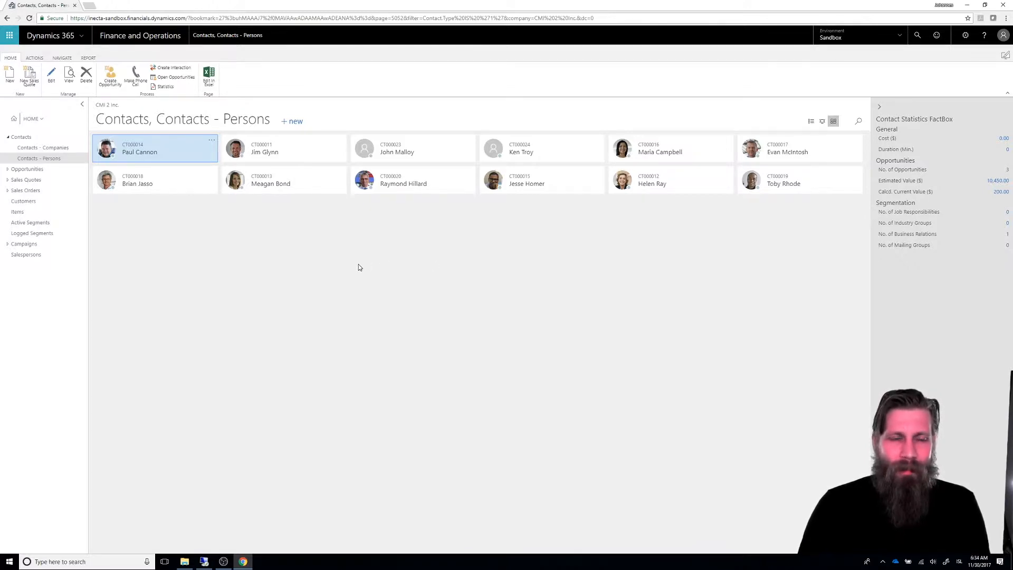
mouse_move(317, 264)
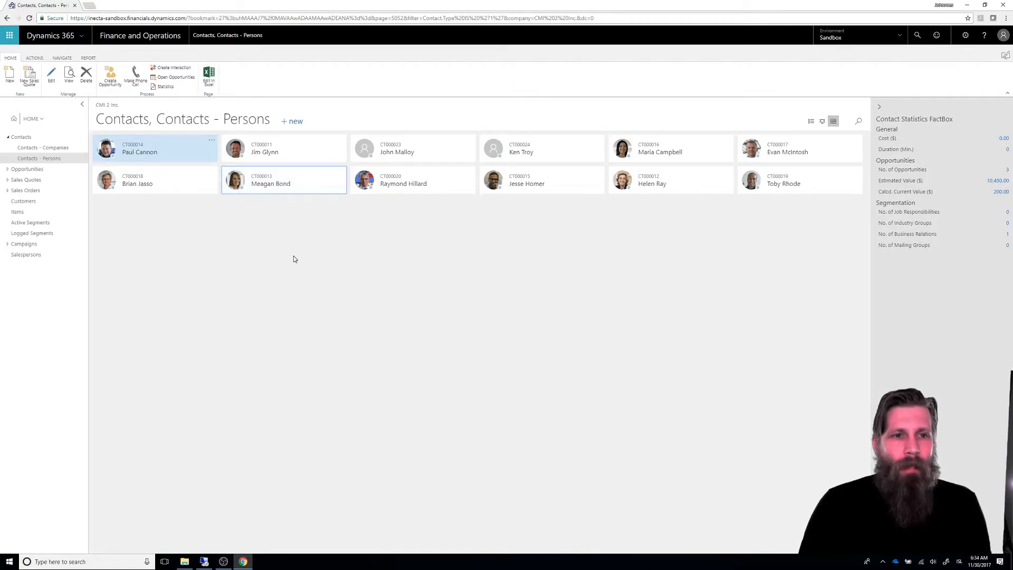
double_click(270, 179)
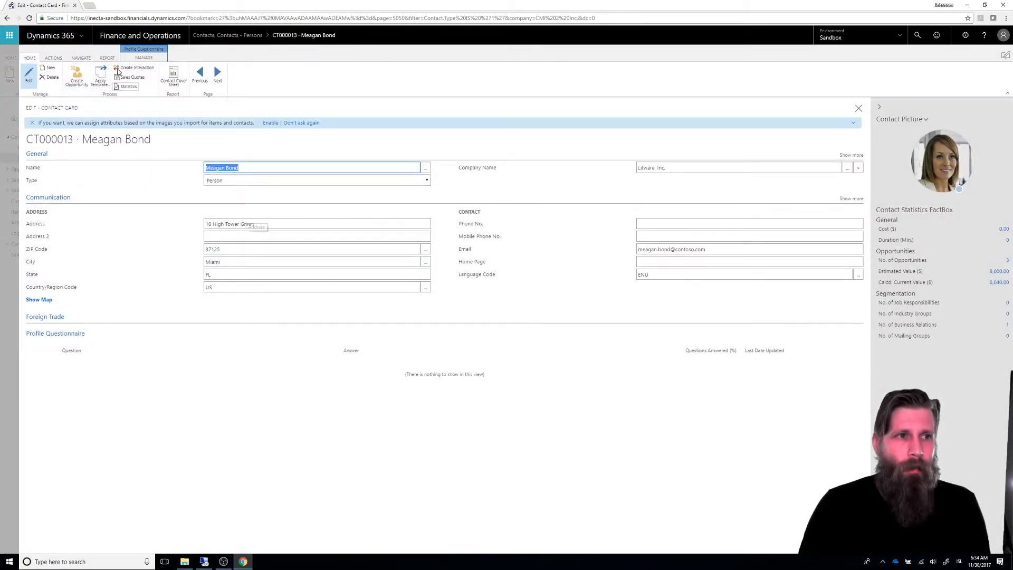
click(80, 57)
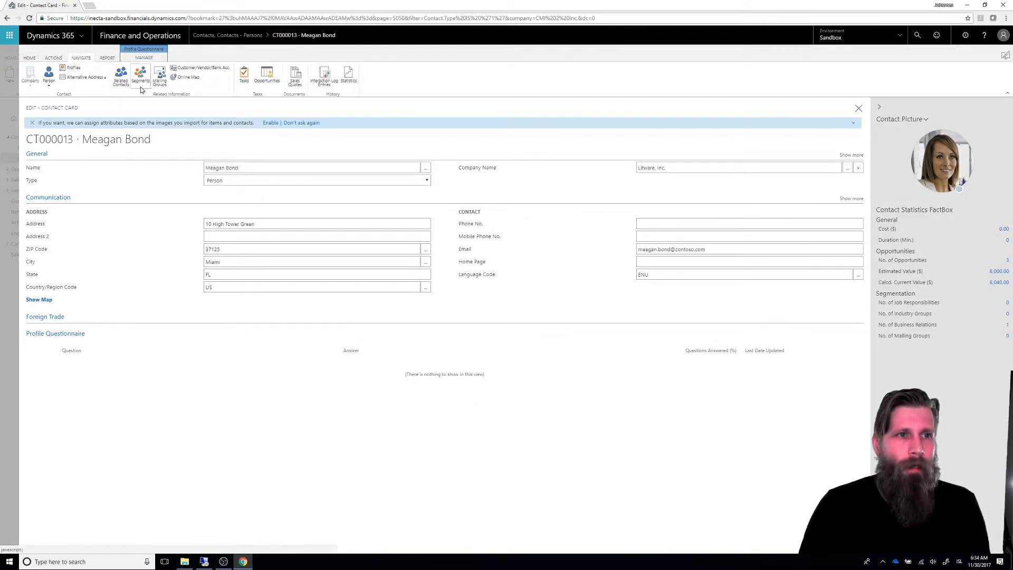
click(159, 76)
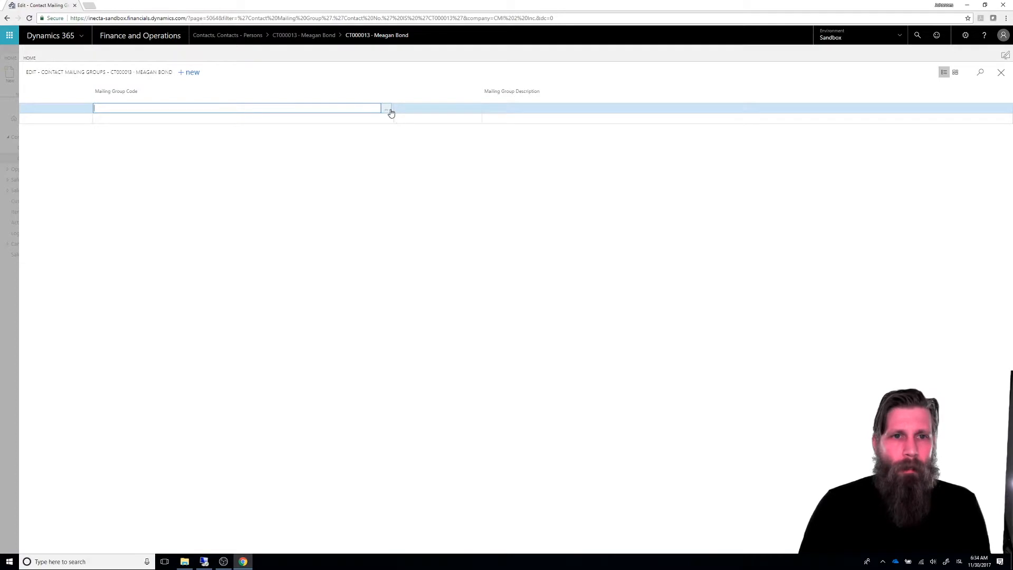
click(386, 107)
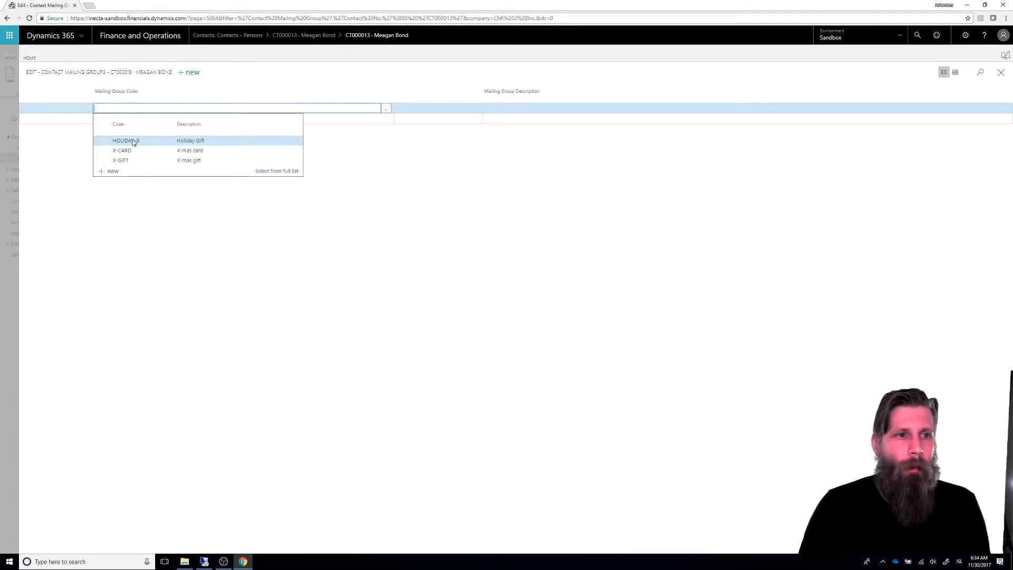
click(126, 140)
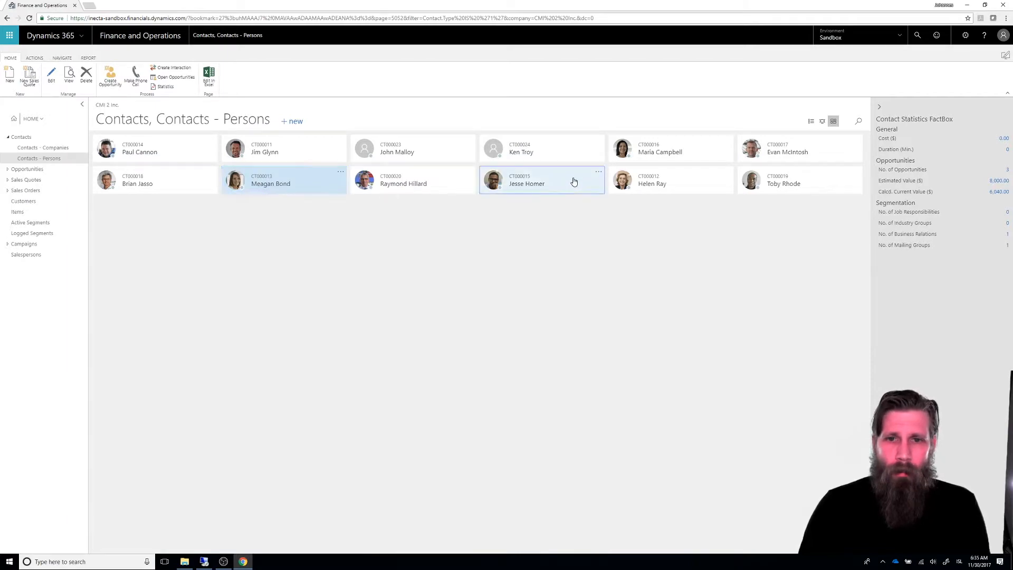
double_click(542, 179)
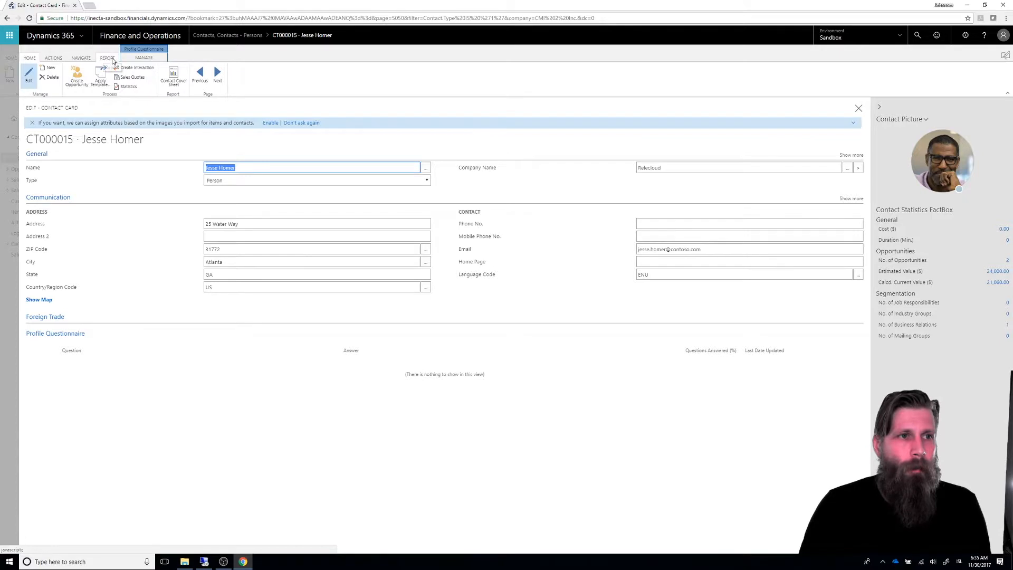
click(80, 58)
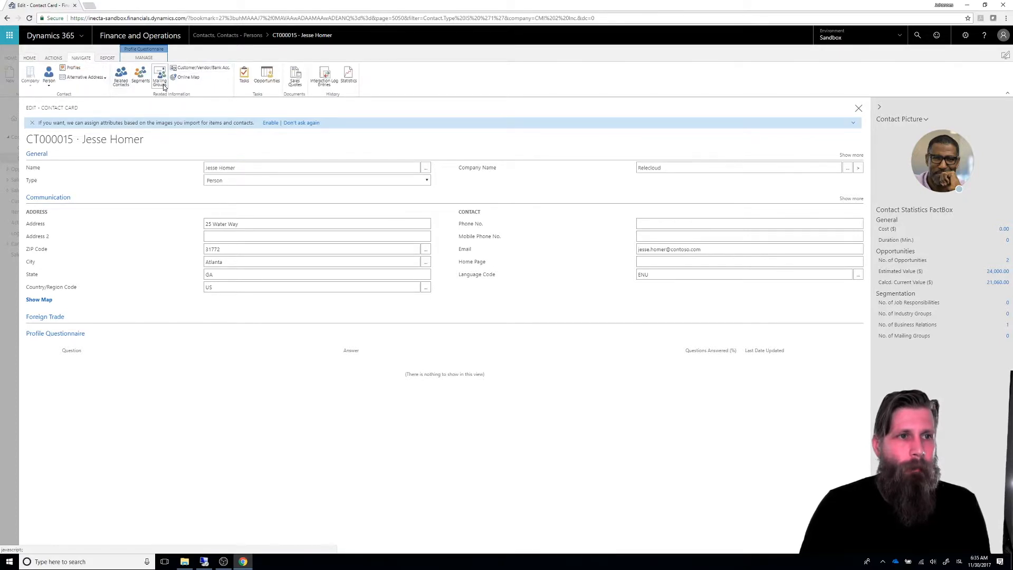
click(159, 77)
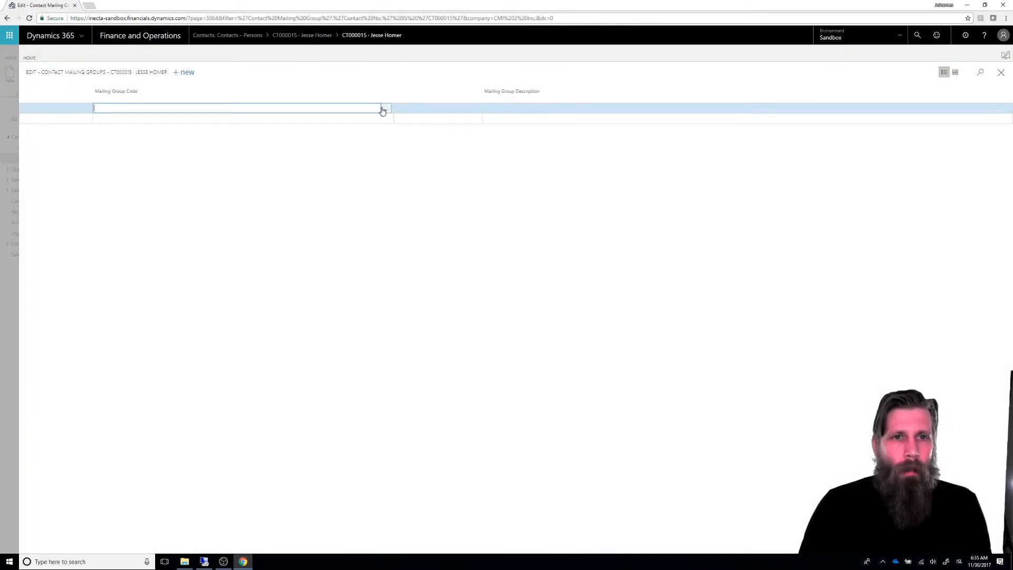
click(385, 108)
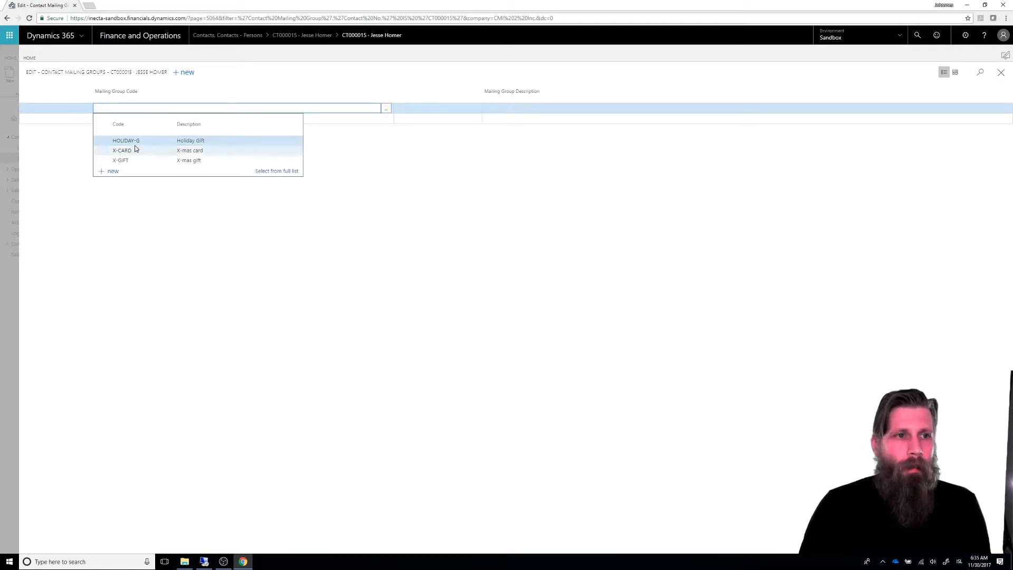
click(125, 140)
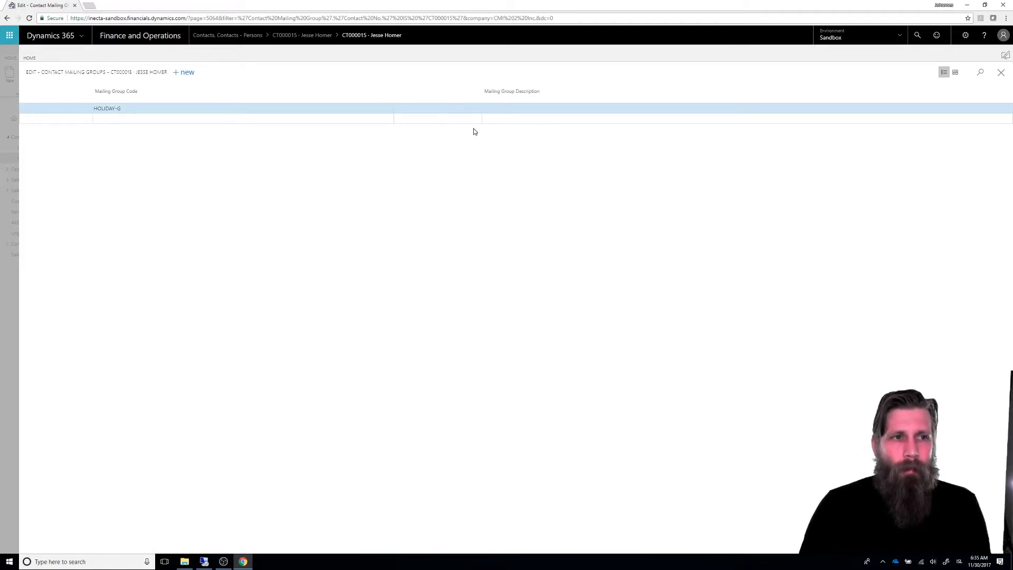
mouse_move(450, 134)
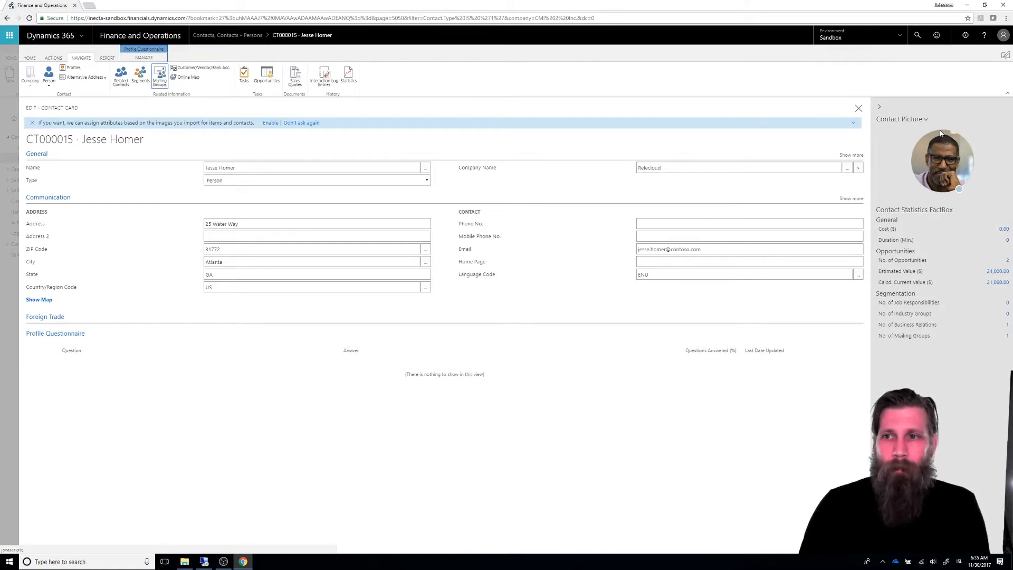
click(858, 108)
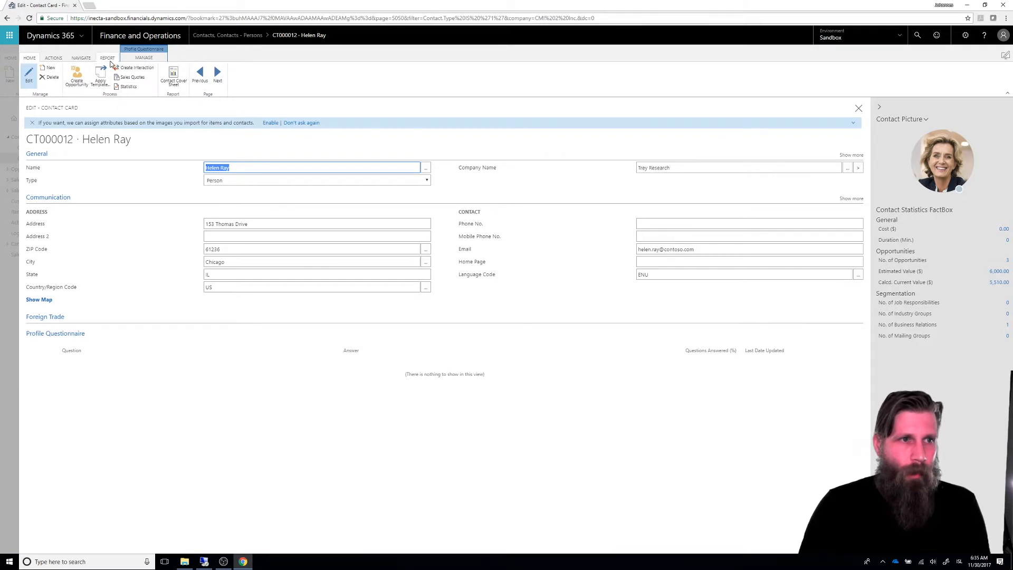
click(80, 57)
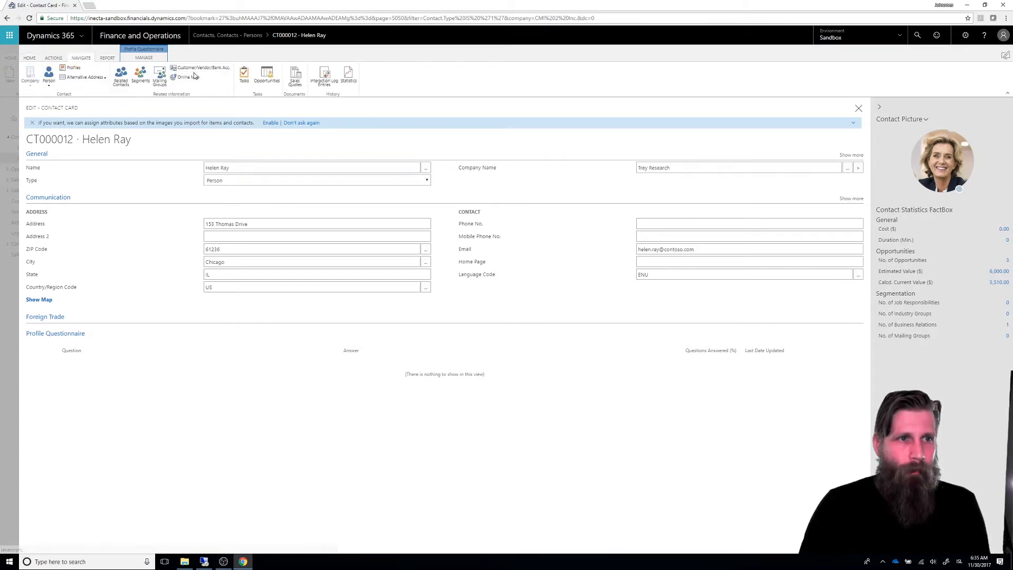
click(159, 76)
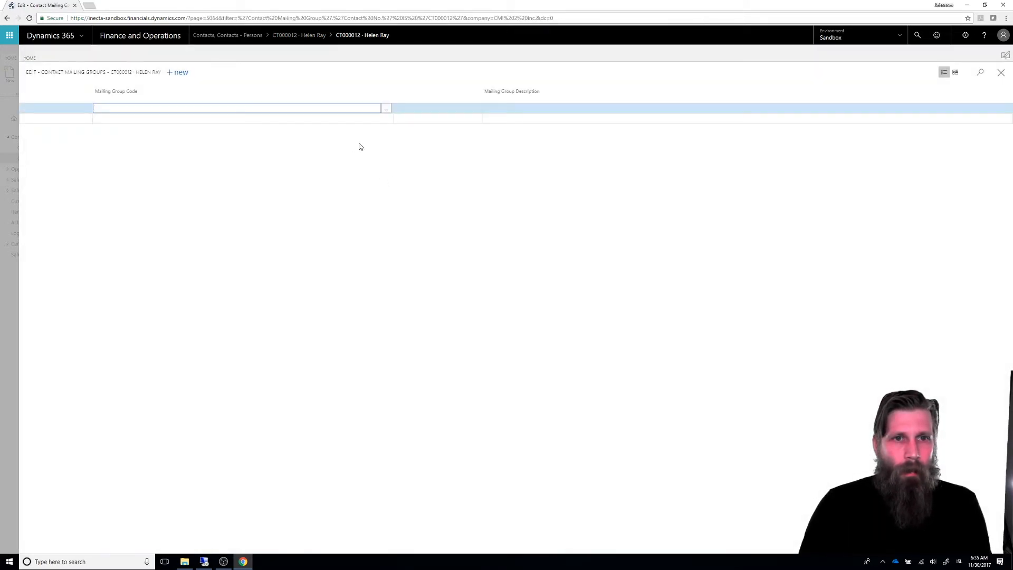
click(386, 108)
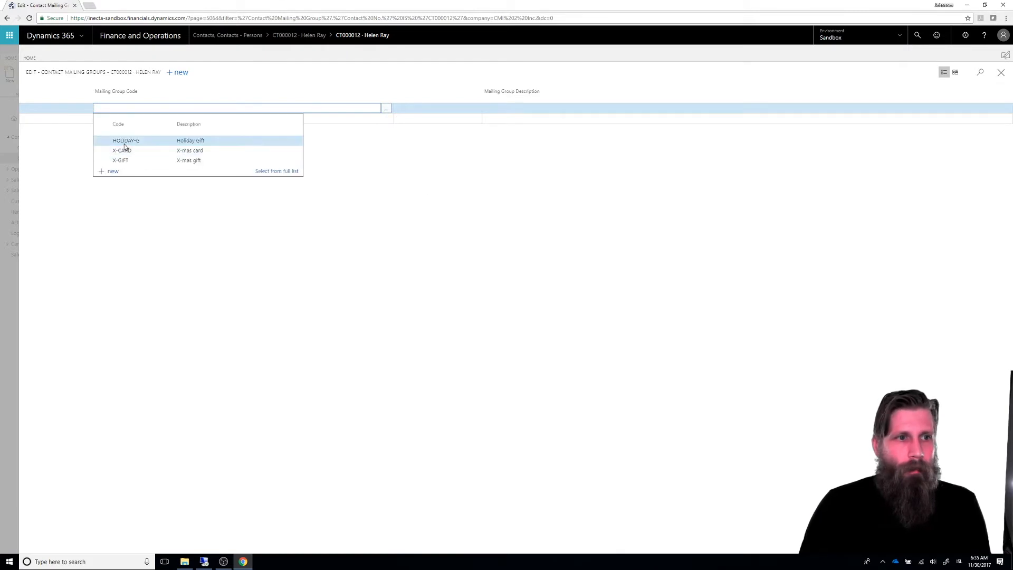
click(125, 140)
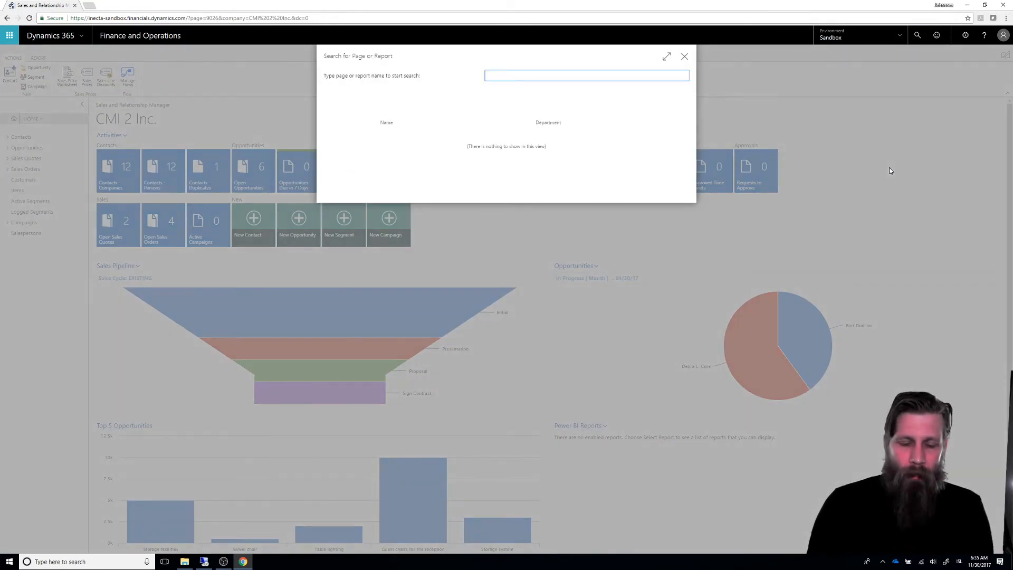
- Search 'mailing grou' and open Mailing Groups to verify HOLIDAY-G's contacts
text(mailing grou)
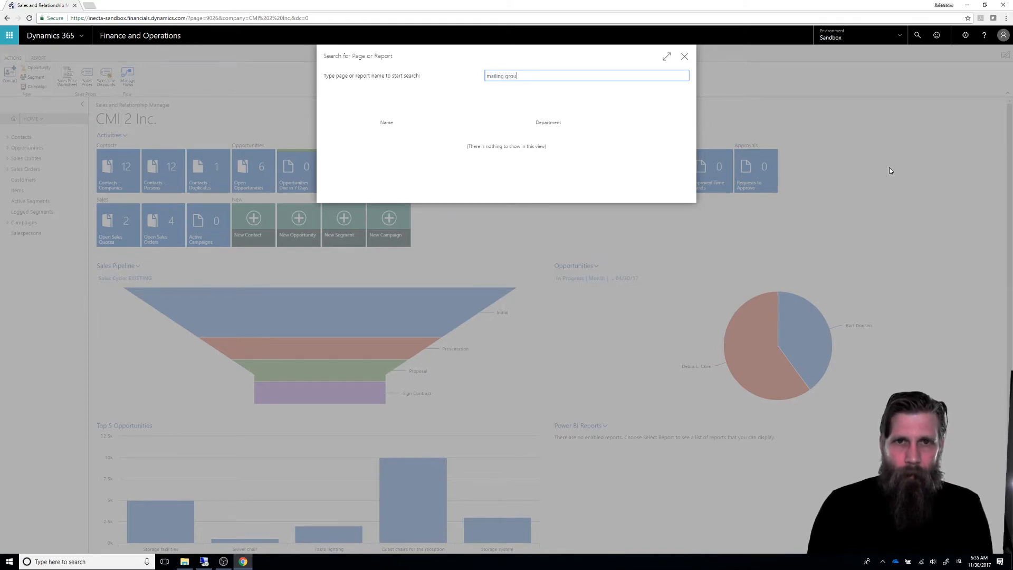
text(mailing grou)
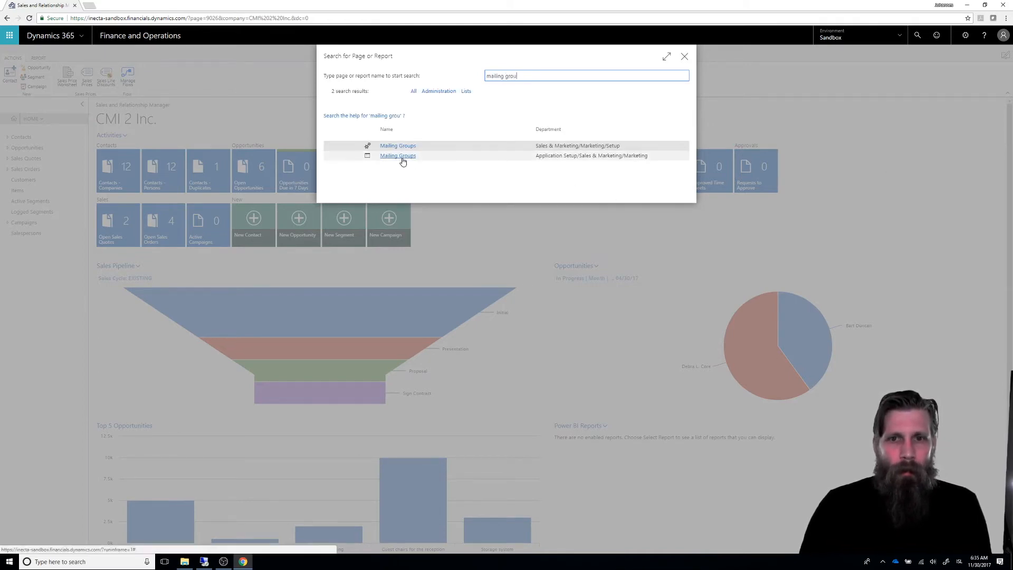
click(397, 146)
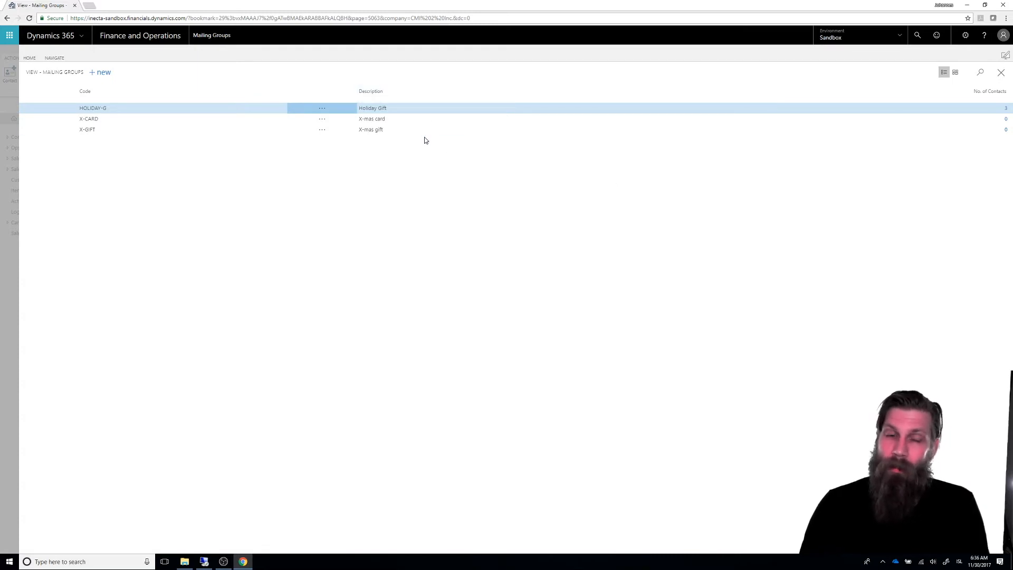
mouse_move(290, 141)
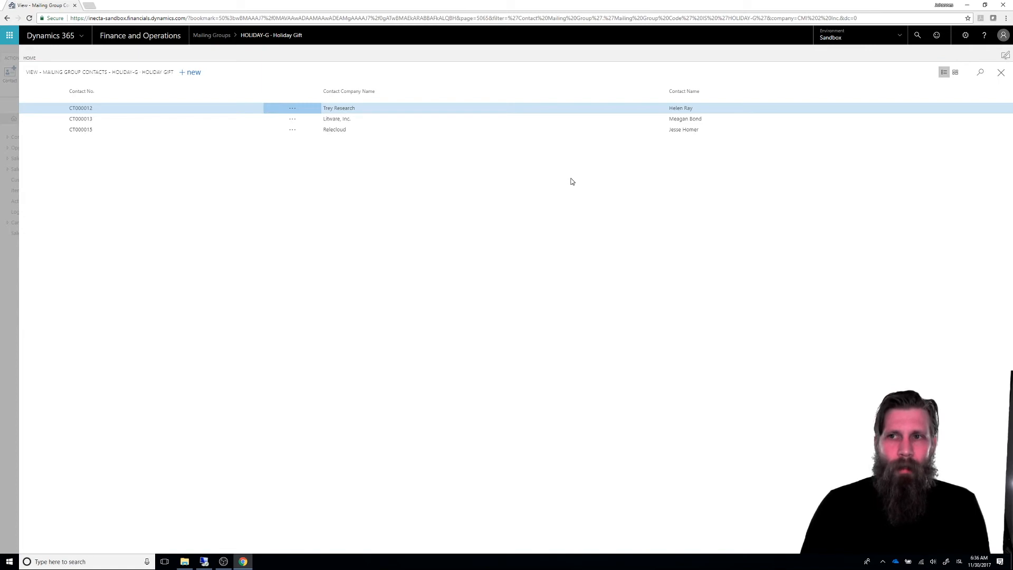
mouse_move(320, 149)
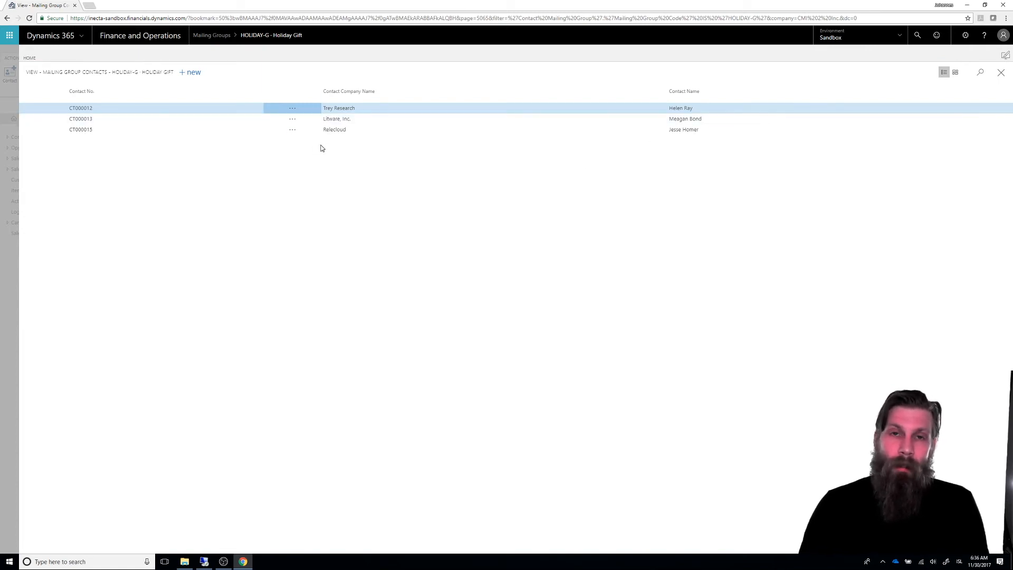
mouse_move(373, 203)
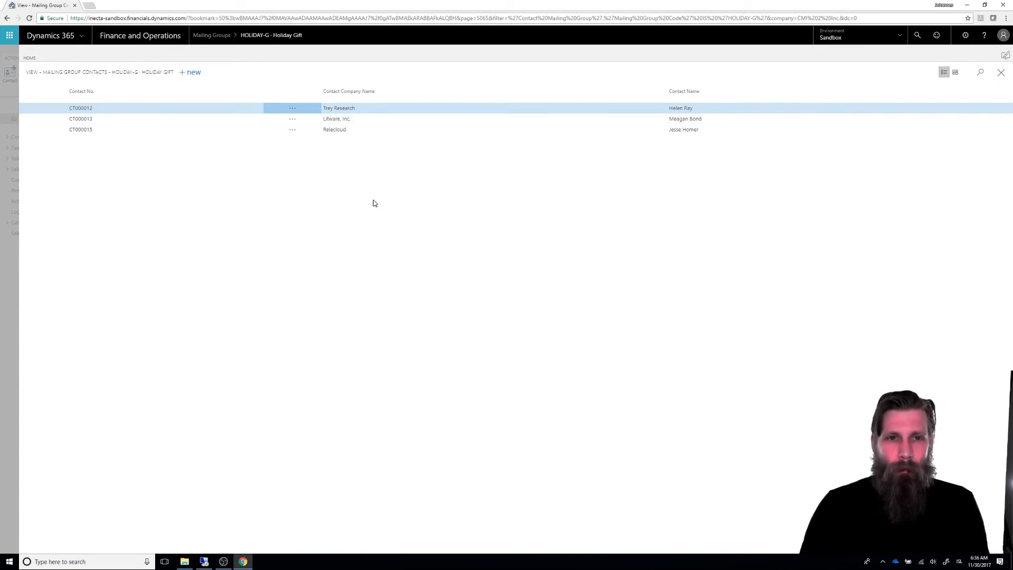
mouse_move(478, 110)
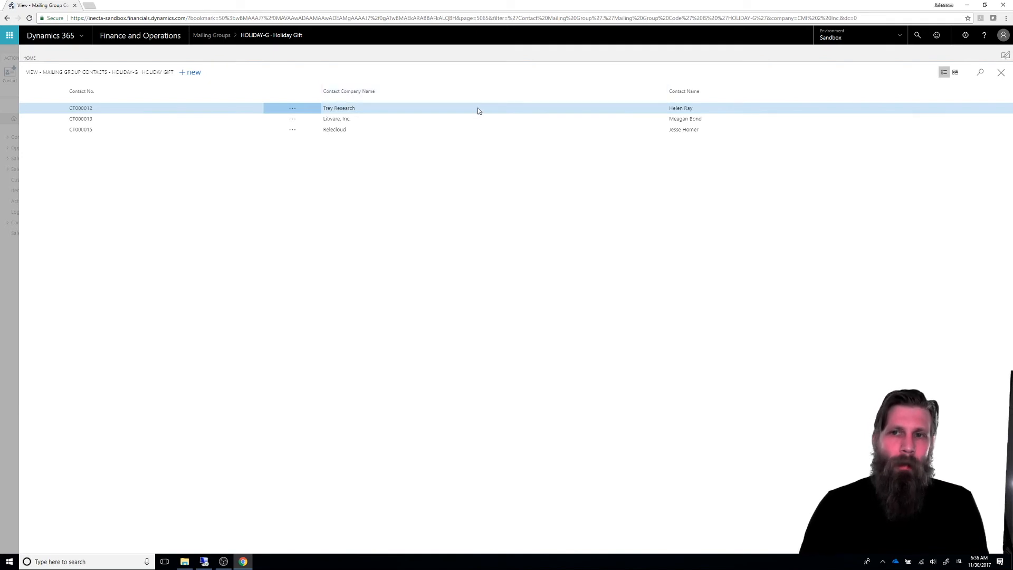